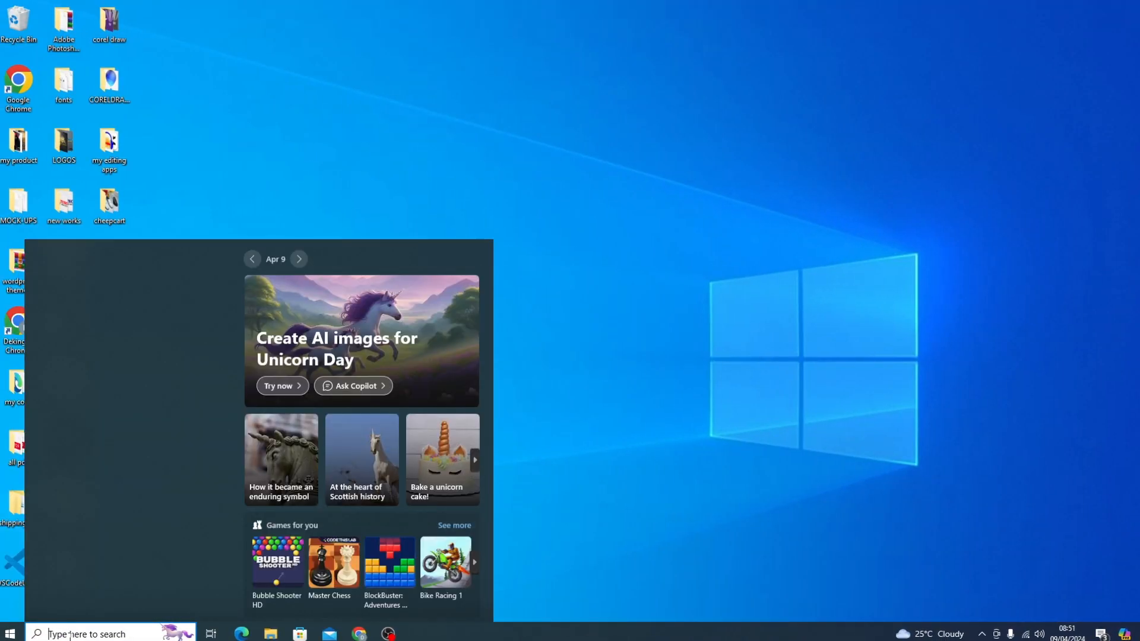
- Search the Start menu for 'micr' and launch Word 2013 from the results
{"action": "type", "text": "micr"}
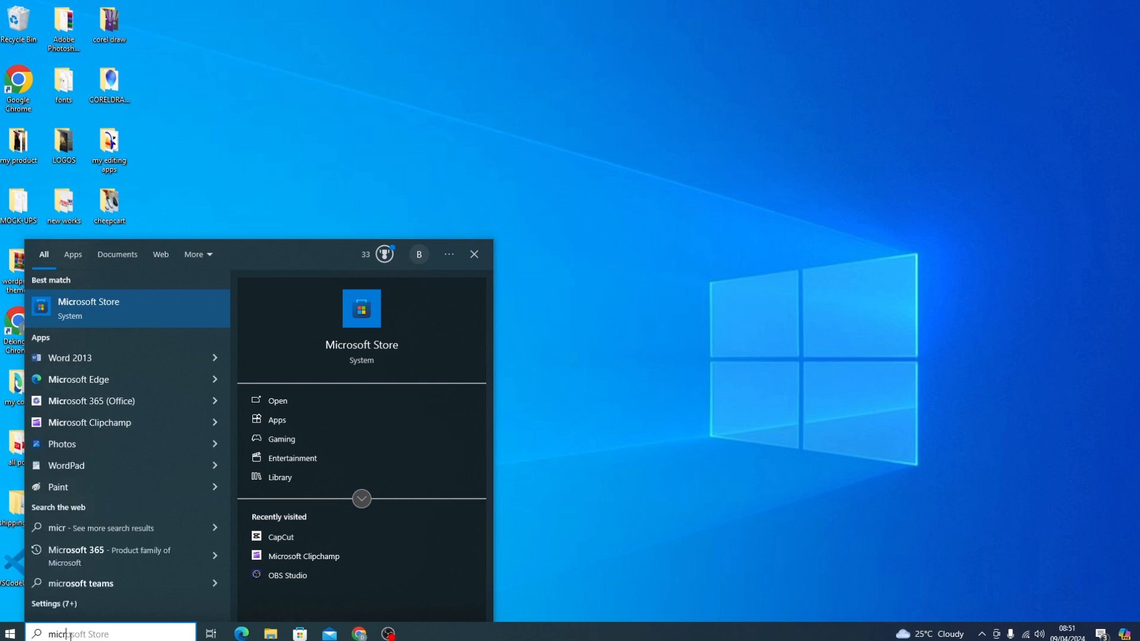
{"action": "mouse_move", "coordinate": [80, 357]}
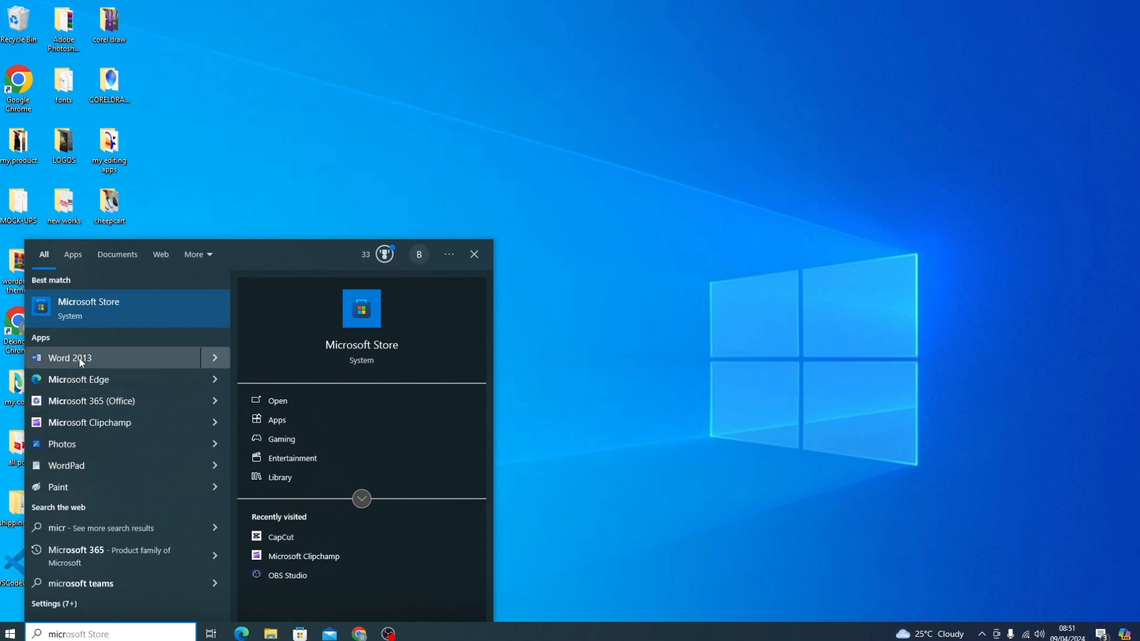
{"action": "left_click", "coordinate": [69, 357]}
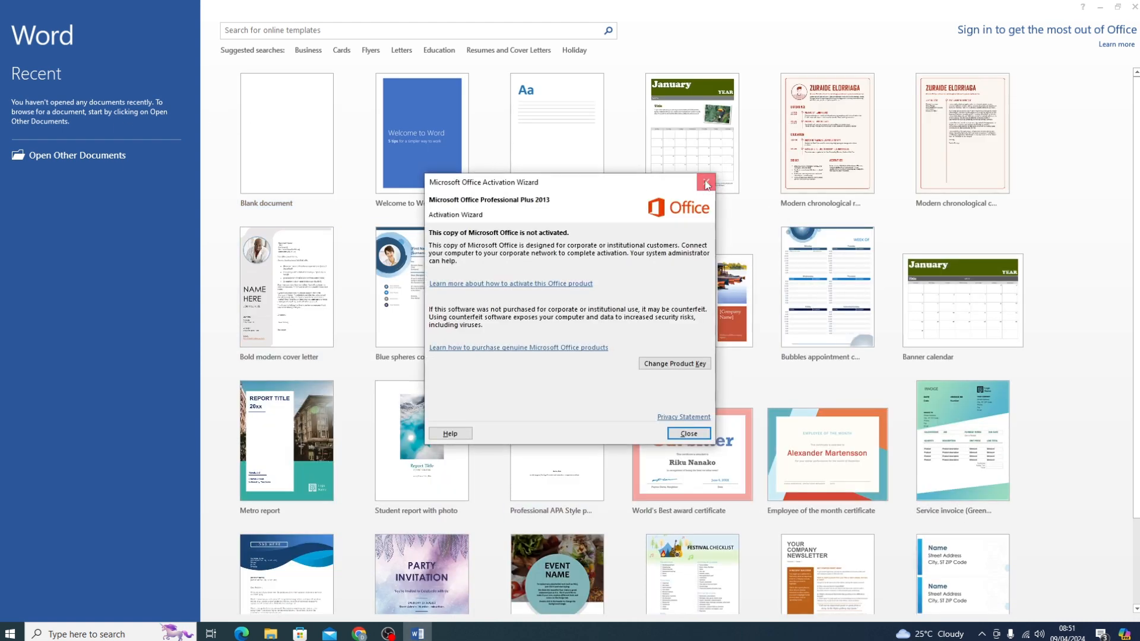
- Dismiss the Office activation notice and place the cursor in the empty new document
{"action": "left_click", "coordinate": [686, 434]}
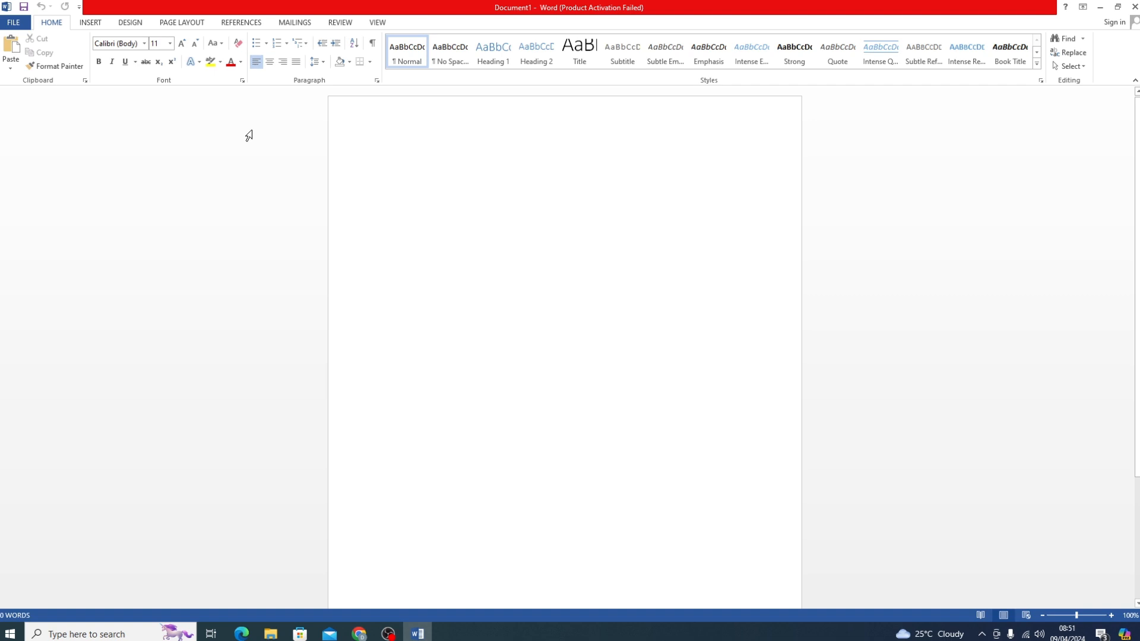
{"action": "left_click", "coordinate": [385, 158]}
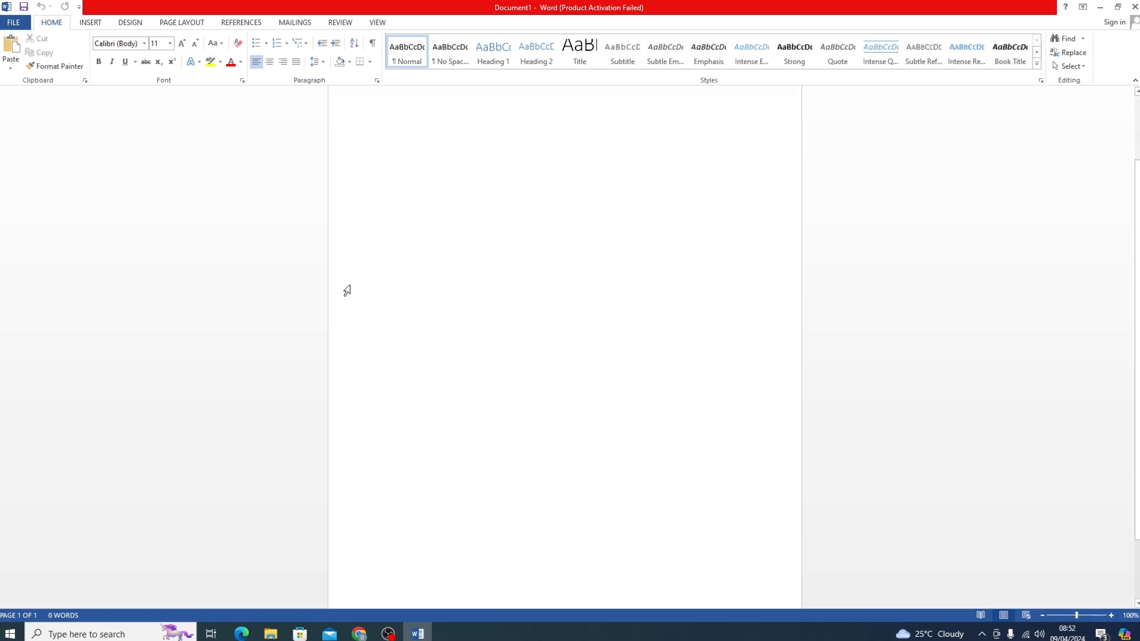
{"action": "mouse_move", "coordinate": [58, 611]}
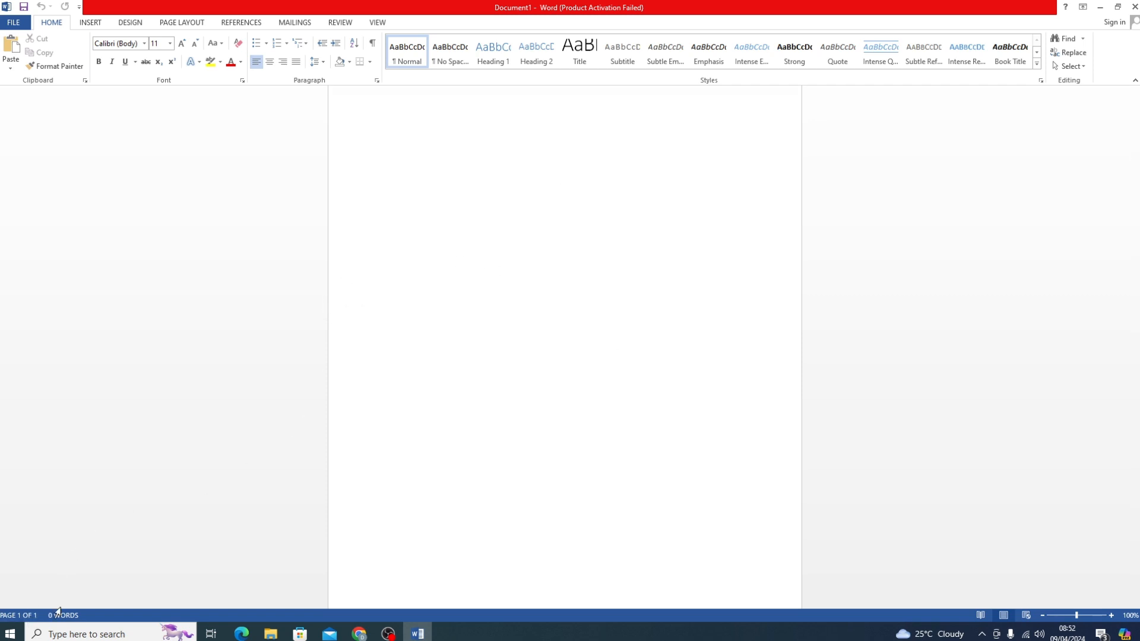
{"action": "mouse_move", "coordinate": [218, 609]}
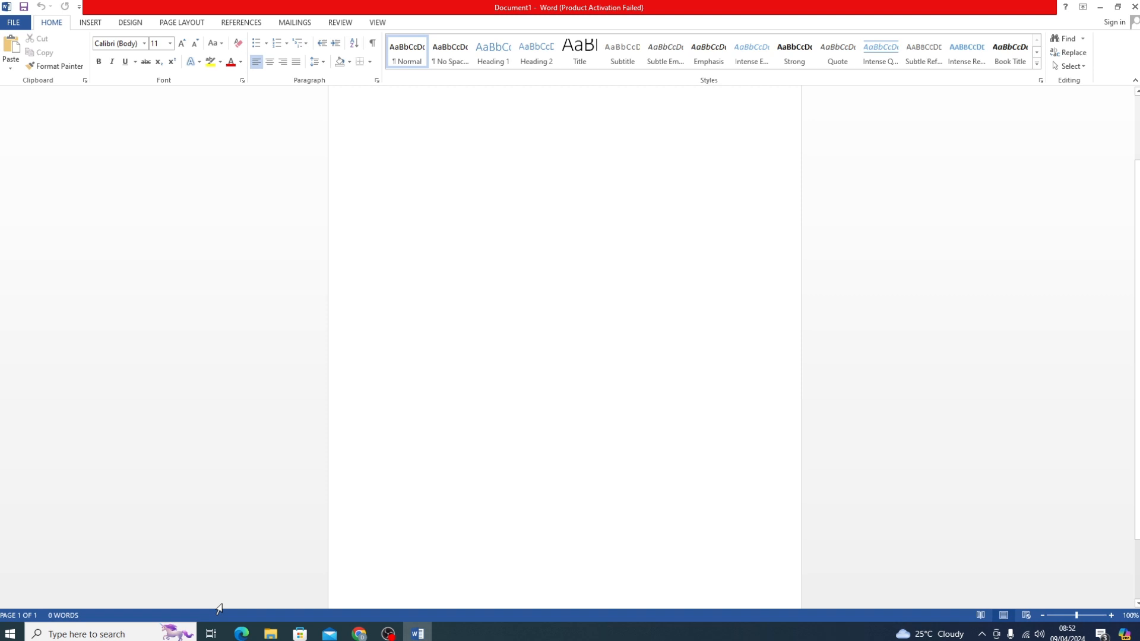
{"action": "mouse_move", "coordinate": [311, 599]}
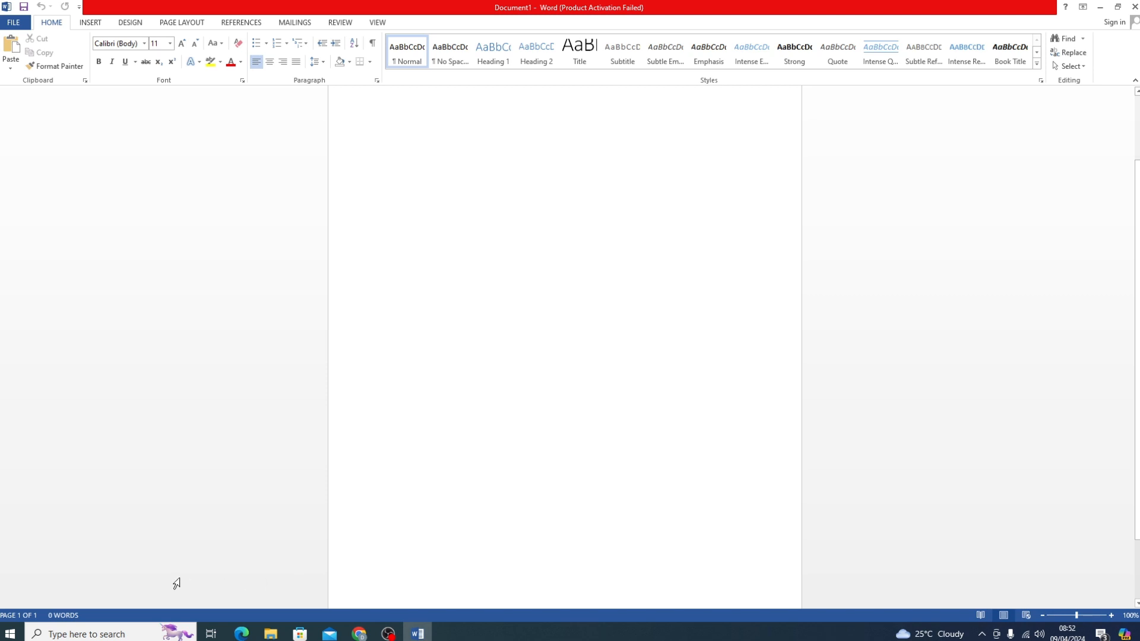
{"action": "mouse_move", "coordinate": [244, 609]}
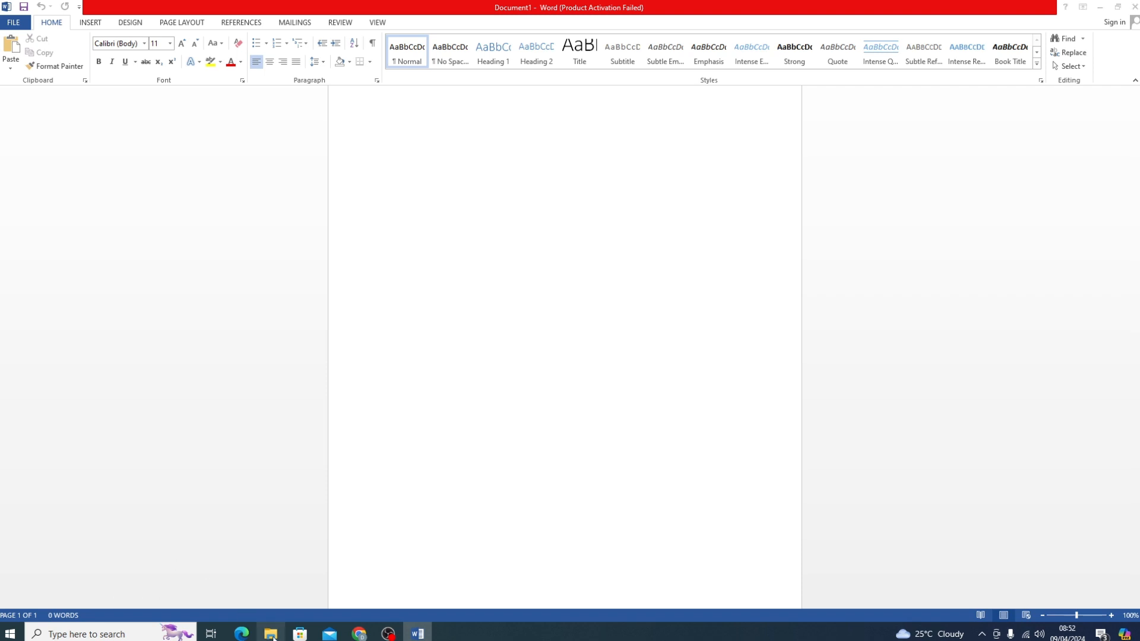
- Browse File Explorer to C:\Program Files\Microsoft Office\Office15
{"action": "left_click", "coordinate": [269, 634]}
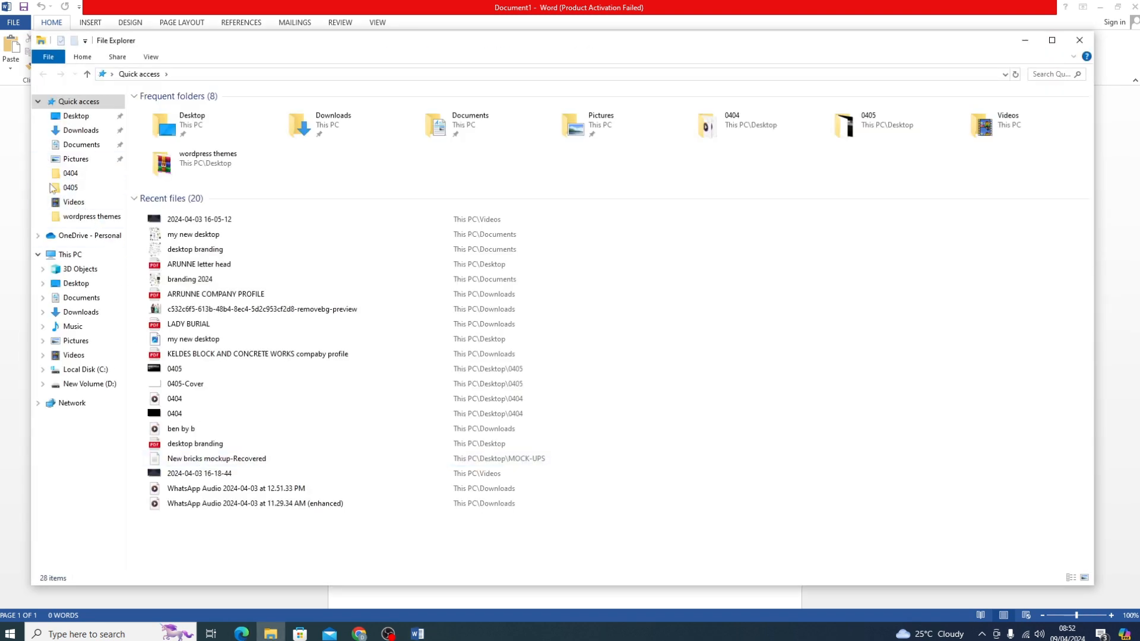
{"action": "left_click", "coordinate": [70, 254]}
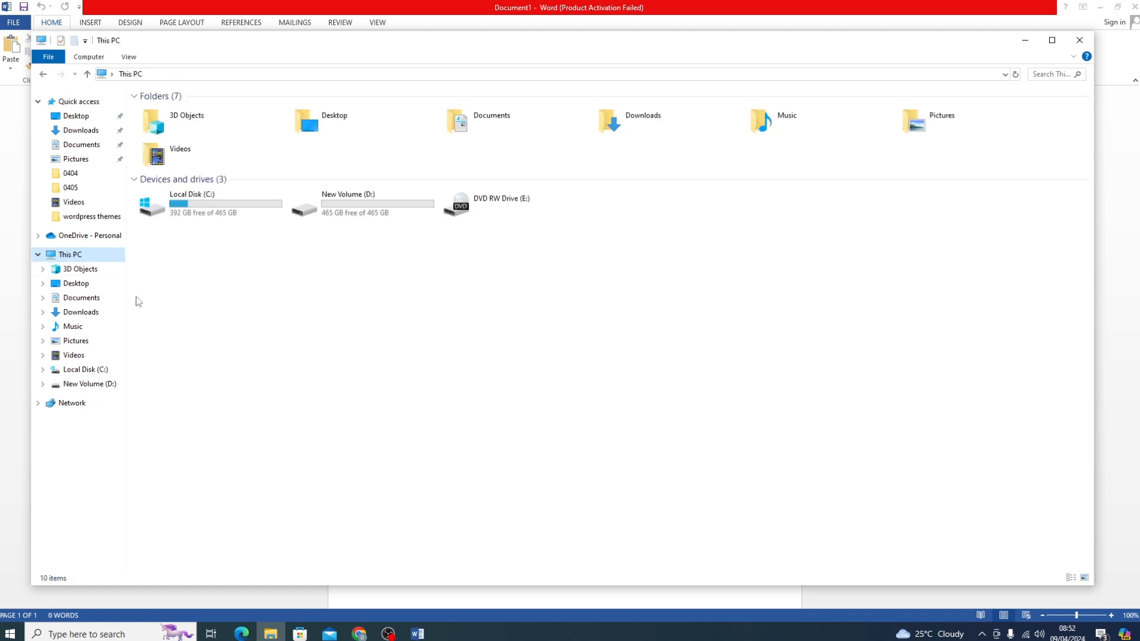
{"action": "mouse_move", "coordinate": [188, 210]}
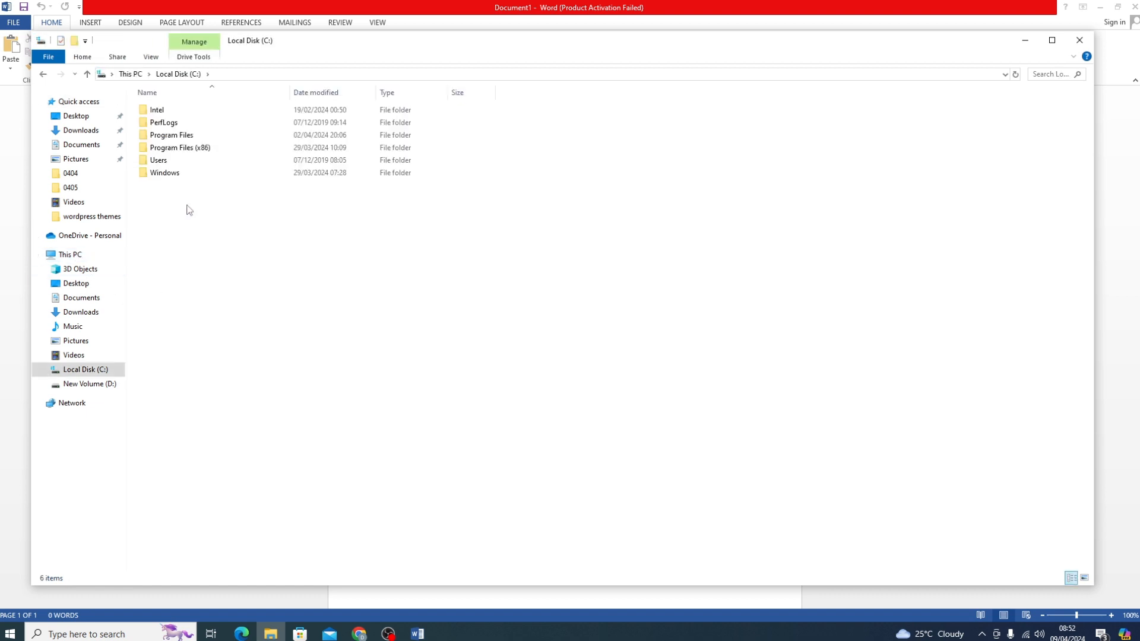
{"action": "left_click", "coordinate": [171, 135]}
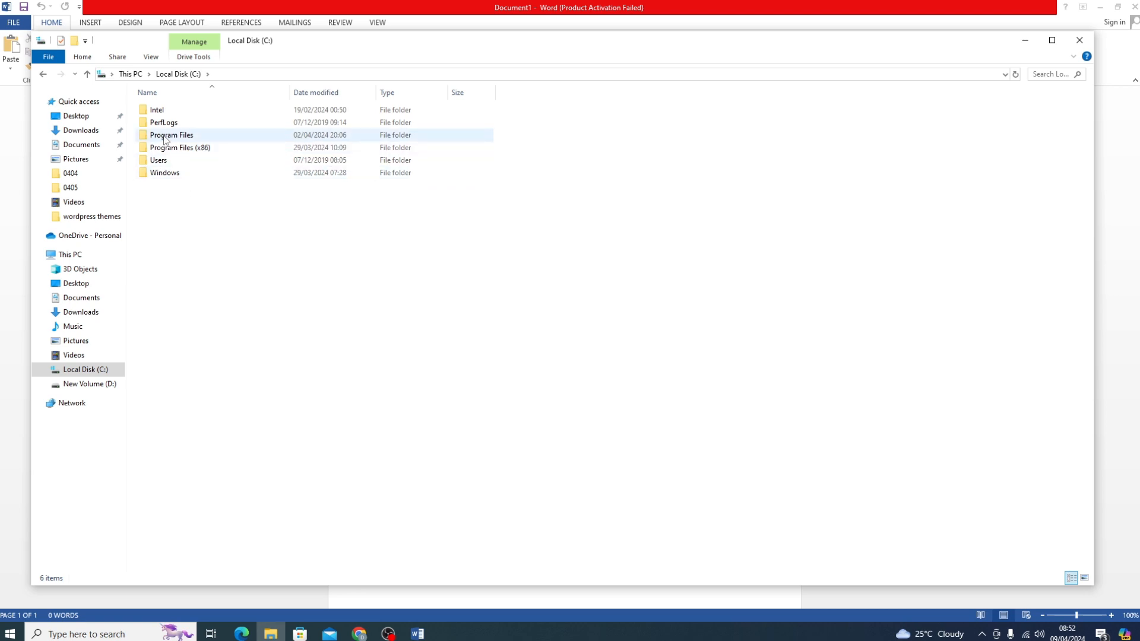
{"action": "double_click", "coordinate": [171, 135]}
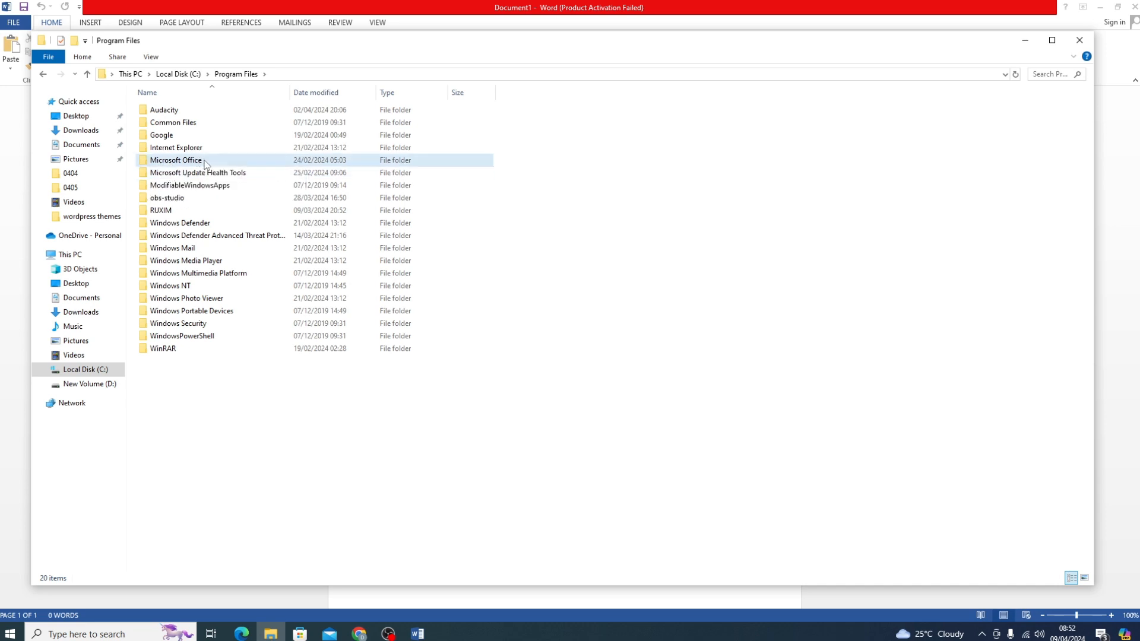
{"action": "double_click", "coordinate": [175, 160]}
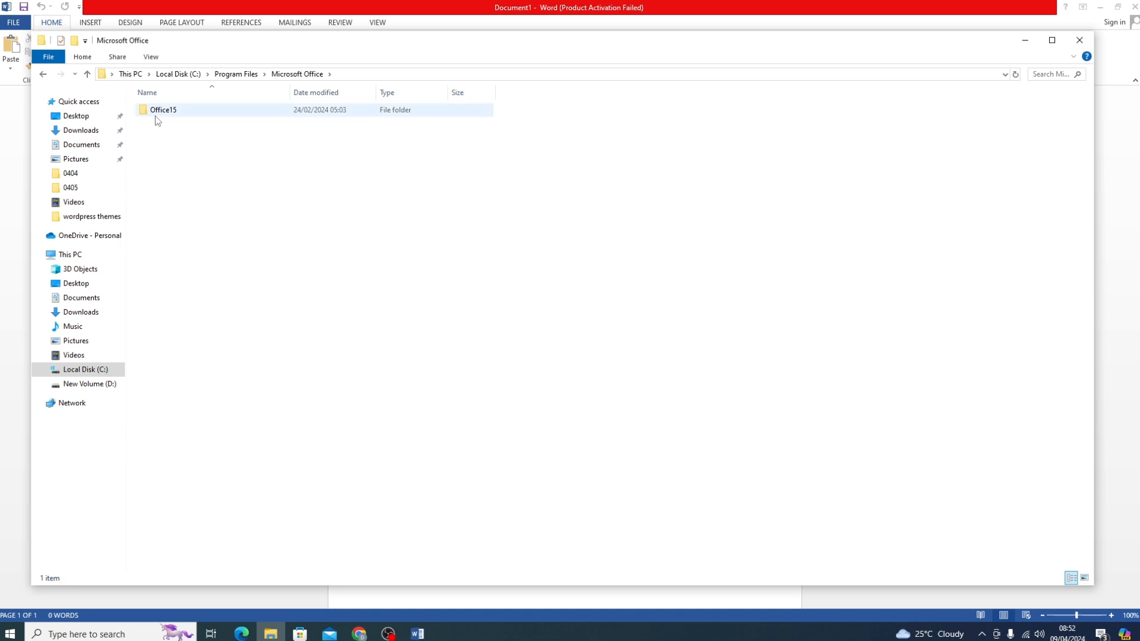
{"action": "left_click", "coordinate": [164, 109]}
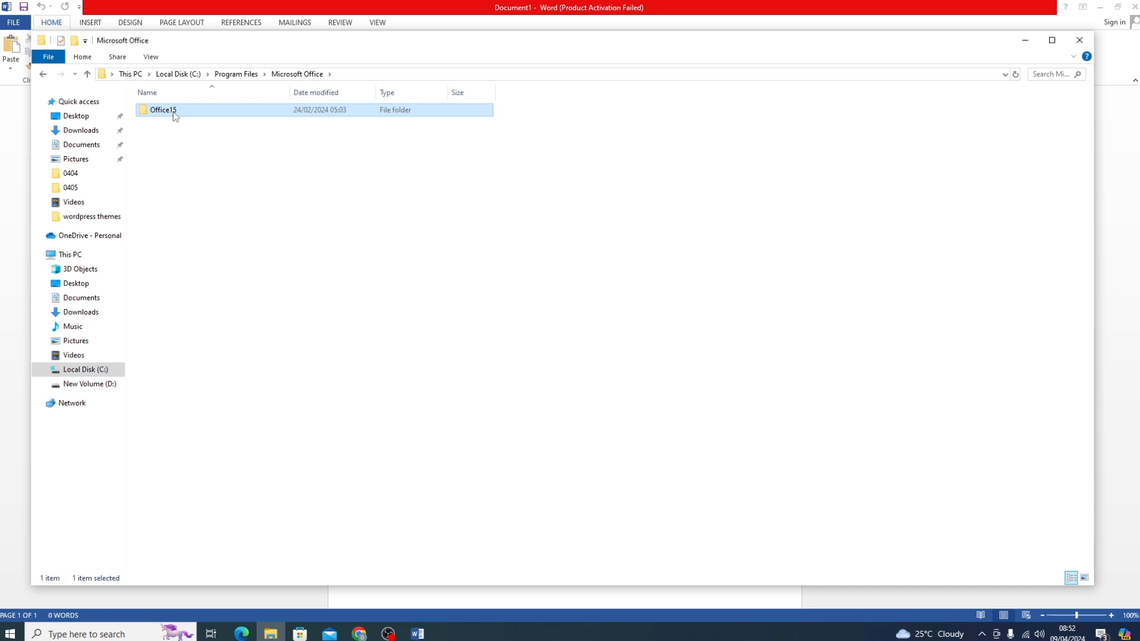
{"action": "double_click", "coordinate": [163, 110]}
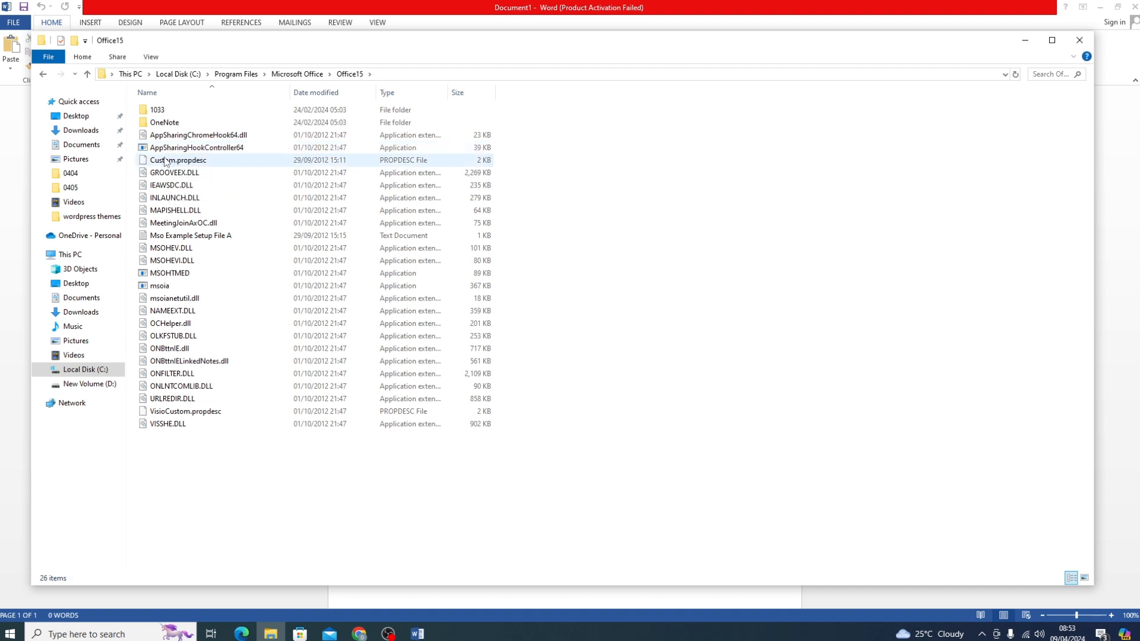
- Select AppSharingHookController64 and bring up its context menu to run it as administrator
{"action": "left_click", "coordinate": [197, 147]}
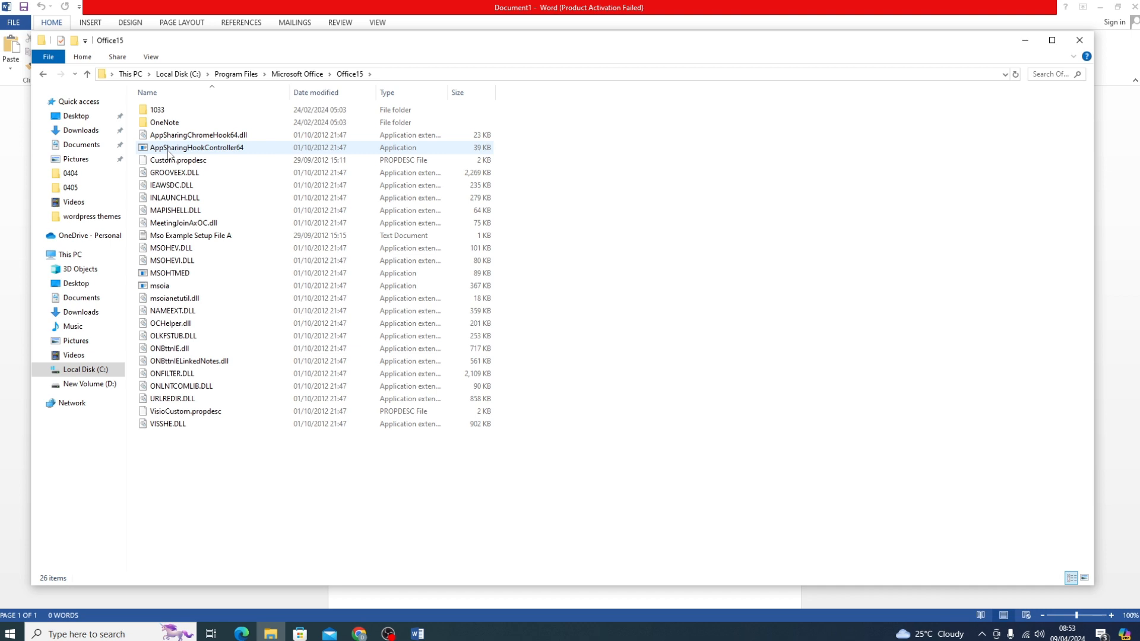
{"action": "left_click", "coordinate": [196, 148]}
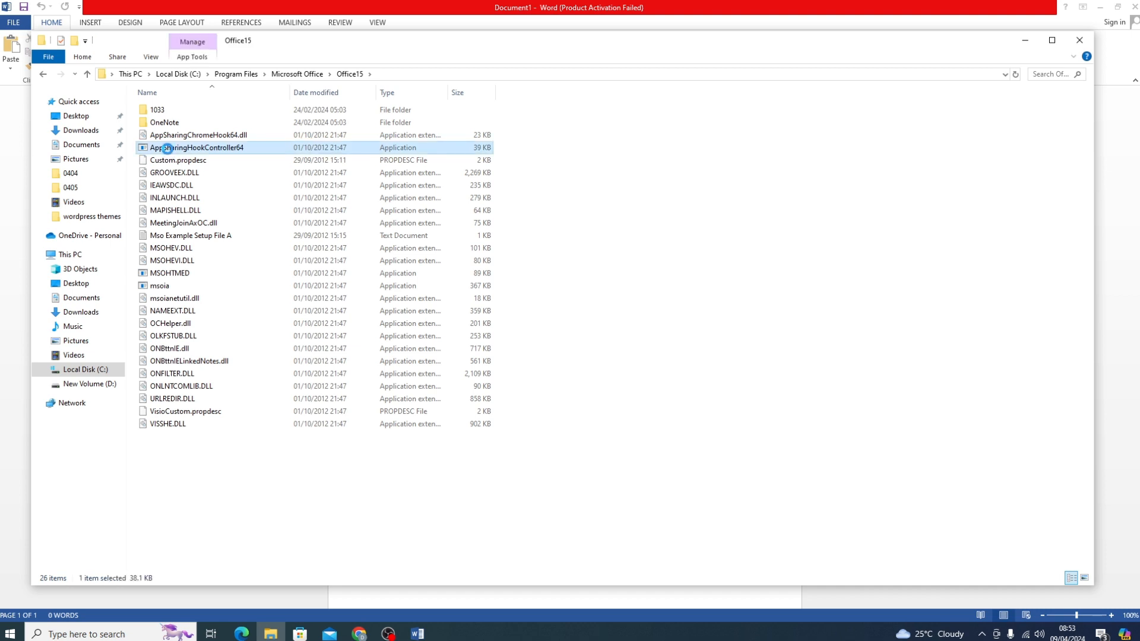
{"action": "right_click", "coordinate": [194, 148]}
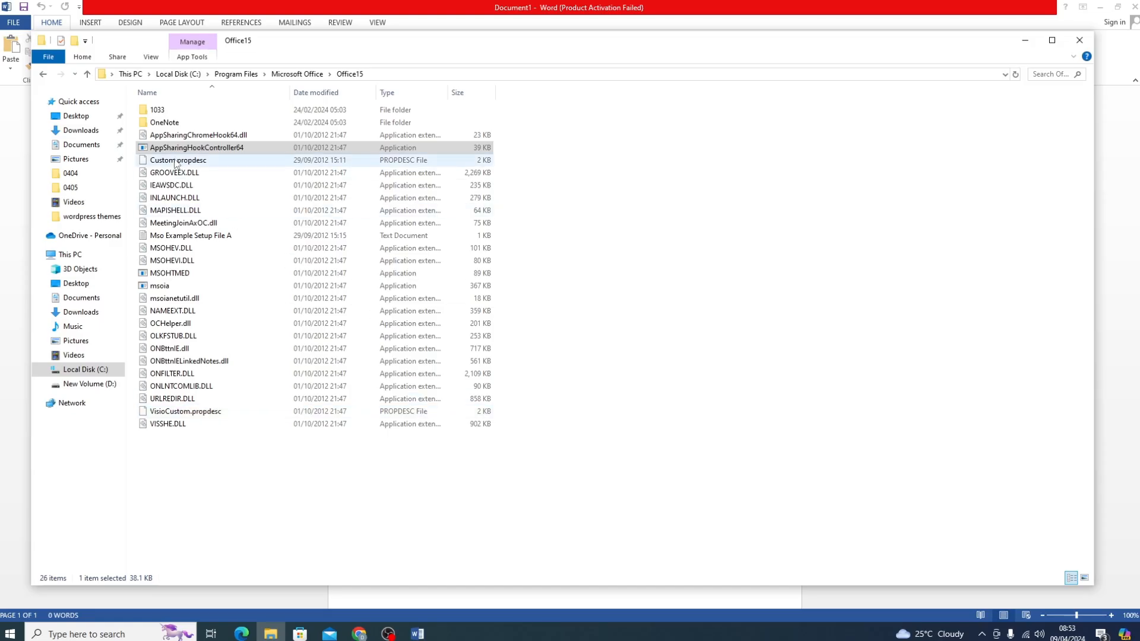
{"action": "left_click", "coordinate": [196, 147]}
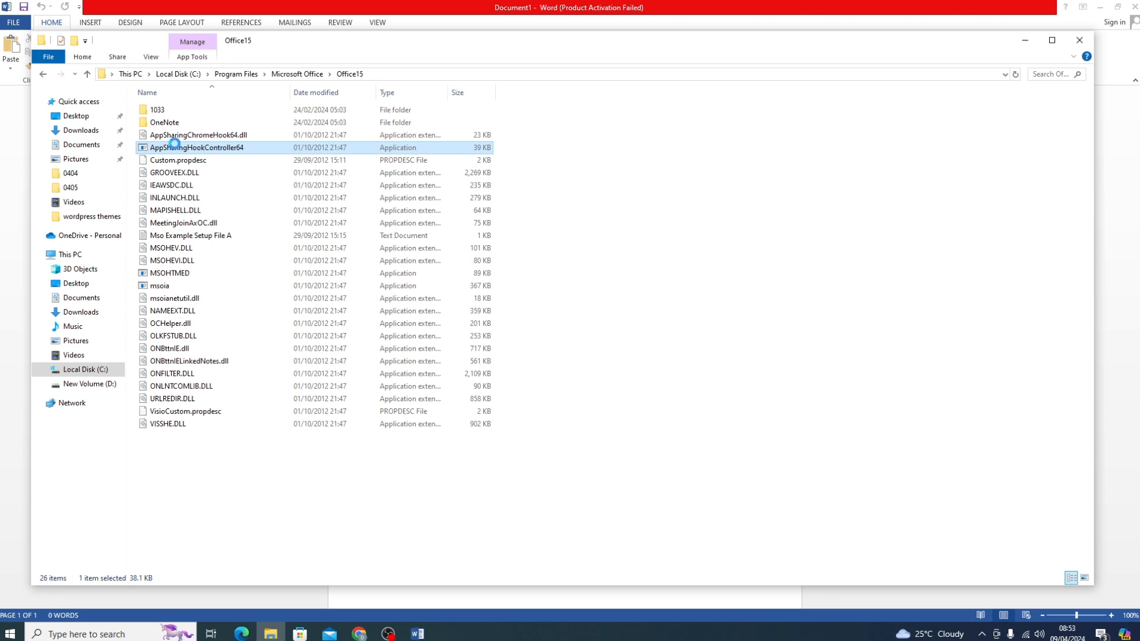
{"action": "right_click", "coordinate": [197, 147]}
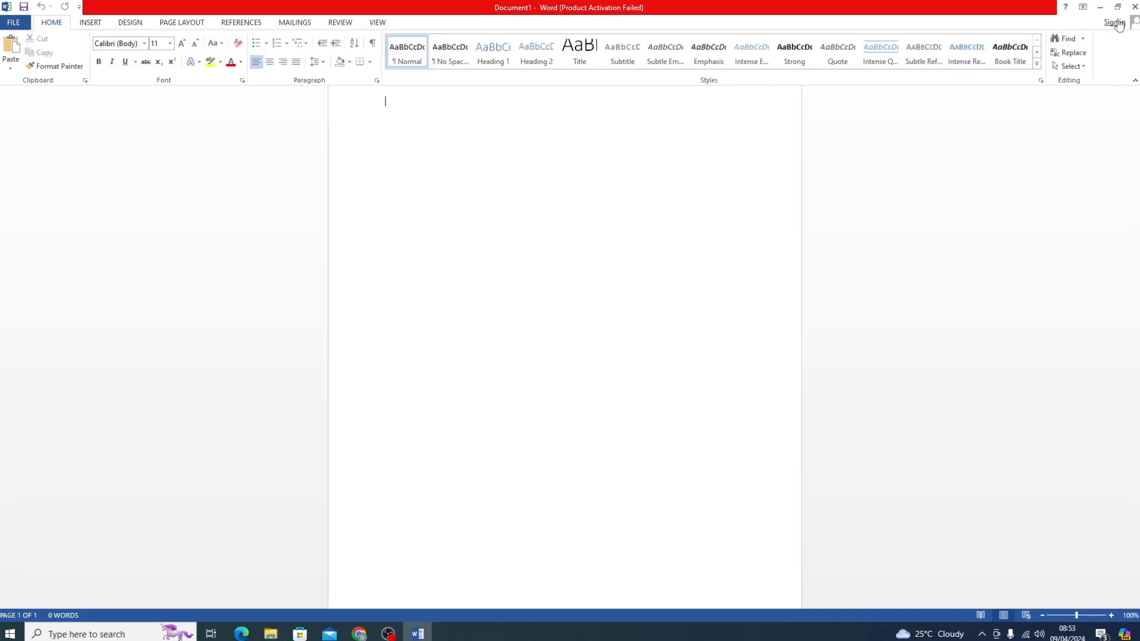
- Close Word, relaunch it via a 'micr' search, dismiss activation, and start a blank document
{"action": "left_click", "coordinate": [1100, 8]}
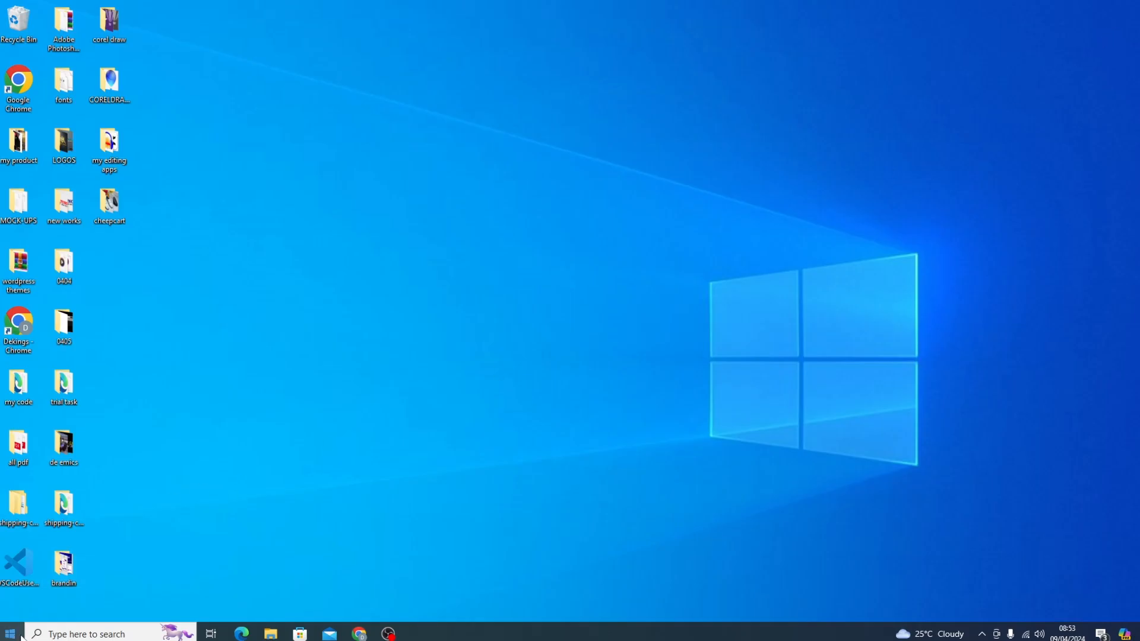
{"action": "left_click", "coordinate": [10, 634]}
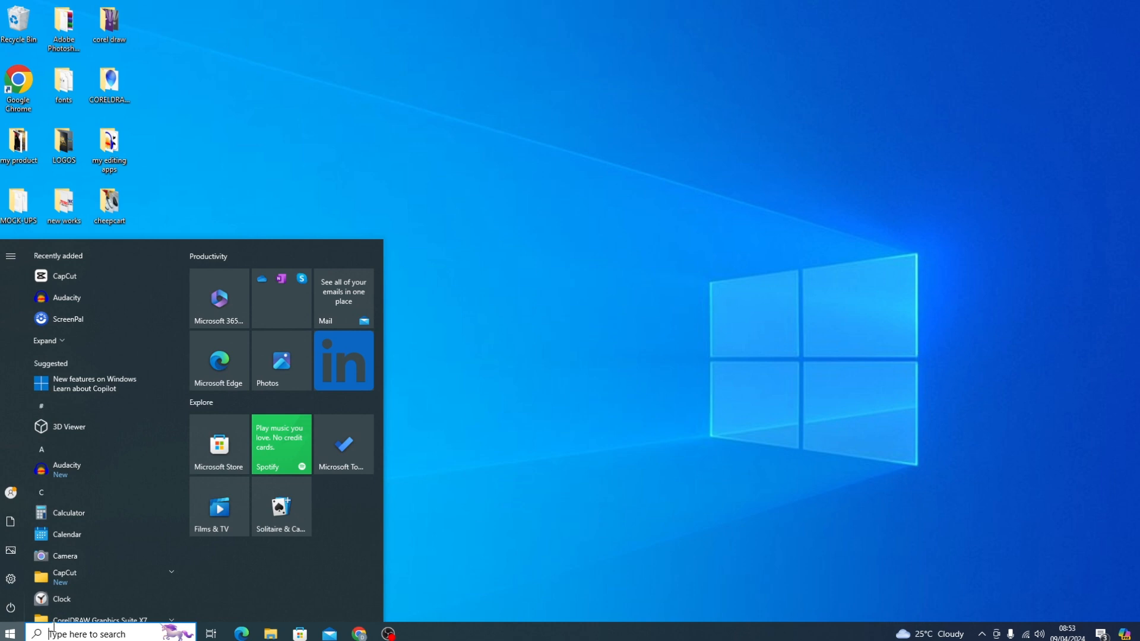
{"action": "type", "text": "micr"}
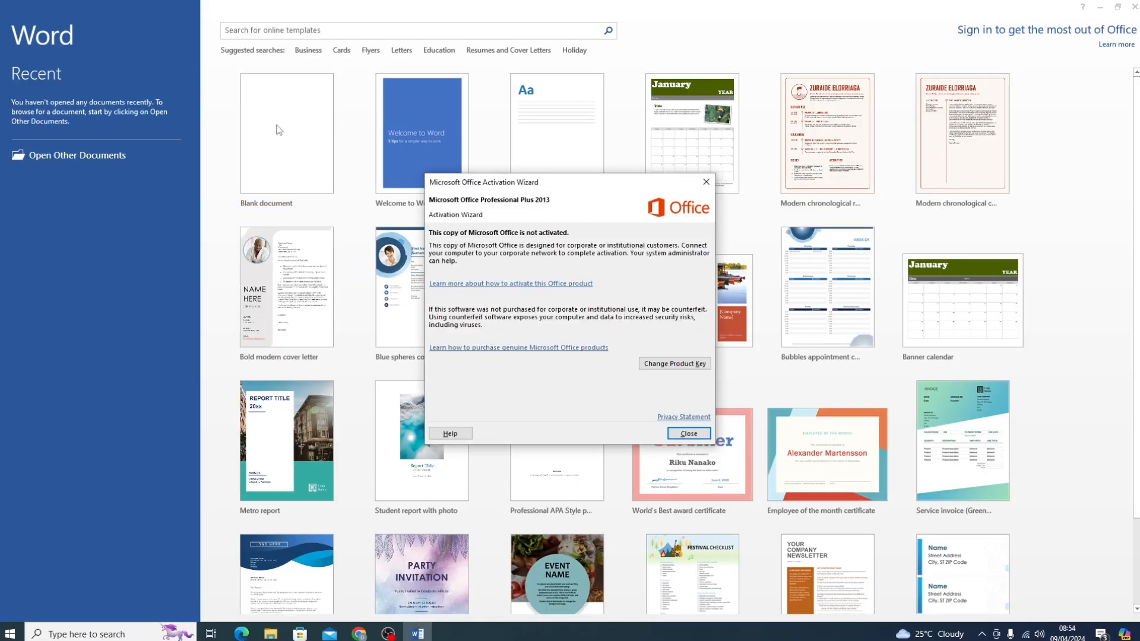
{"action": "left_click", "coordinate": [686, 433]}
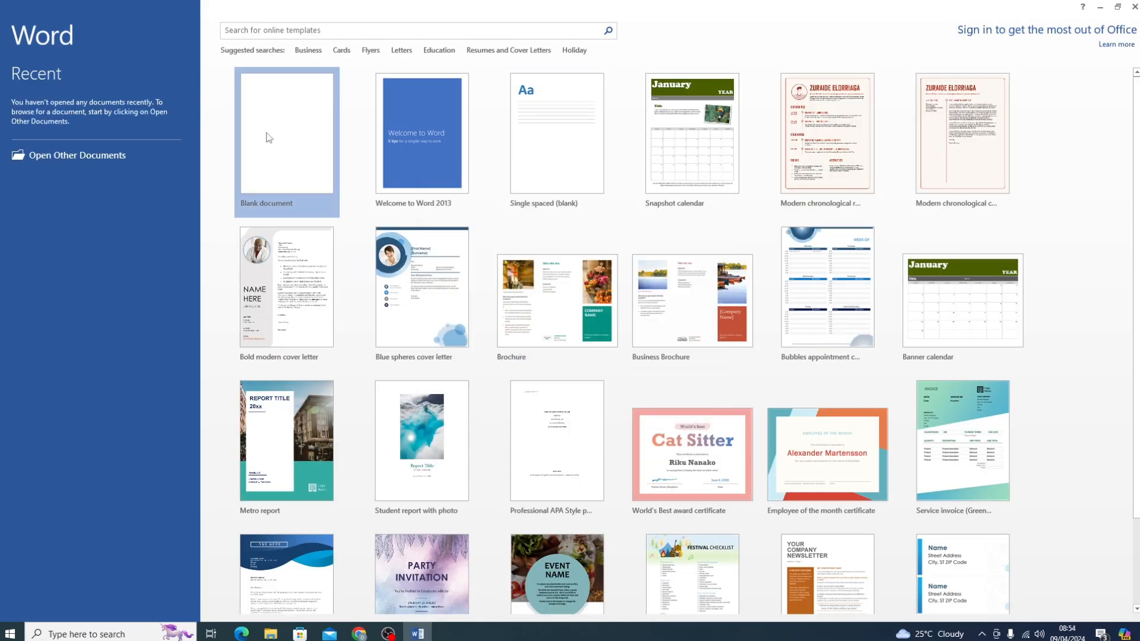
{"action": "left_click", "coordinate": [286, 140]}
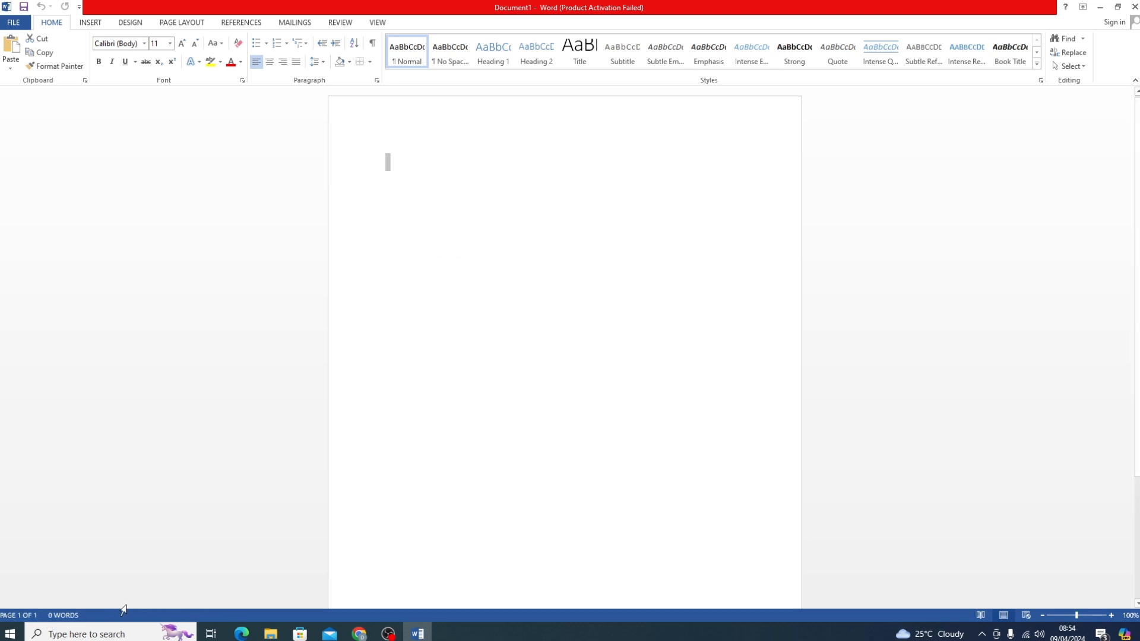
{"action": "mouse_move", "coordinate": [253, 491]}
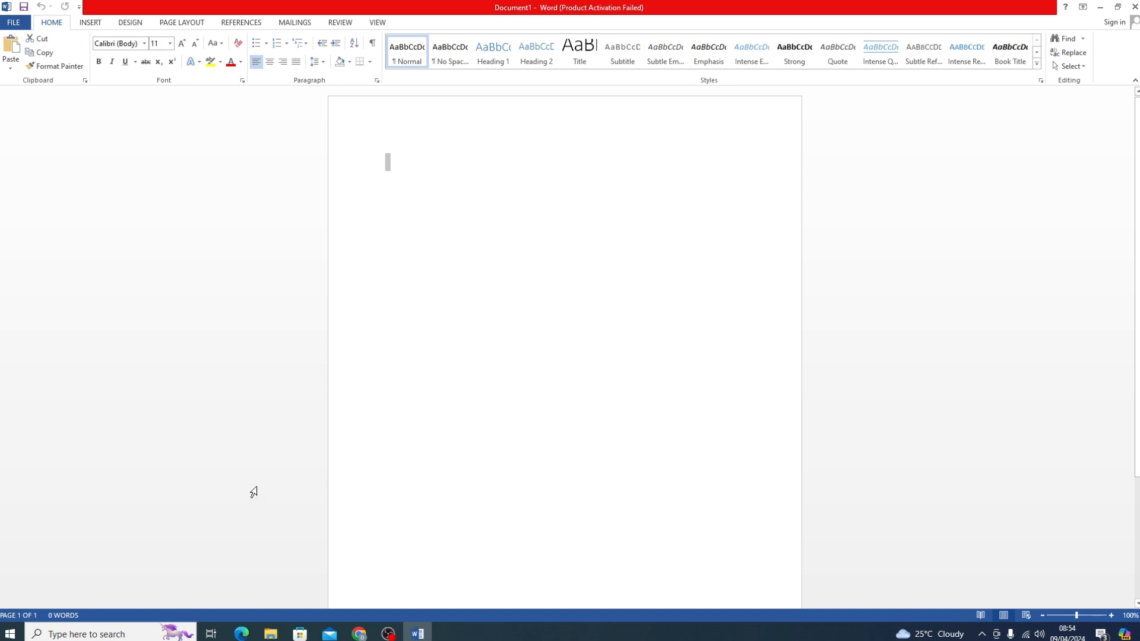
{"action": "mouse_move", "coordinate": [303, 437]}
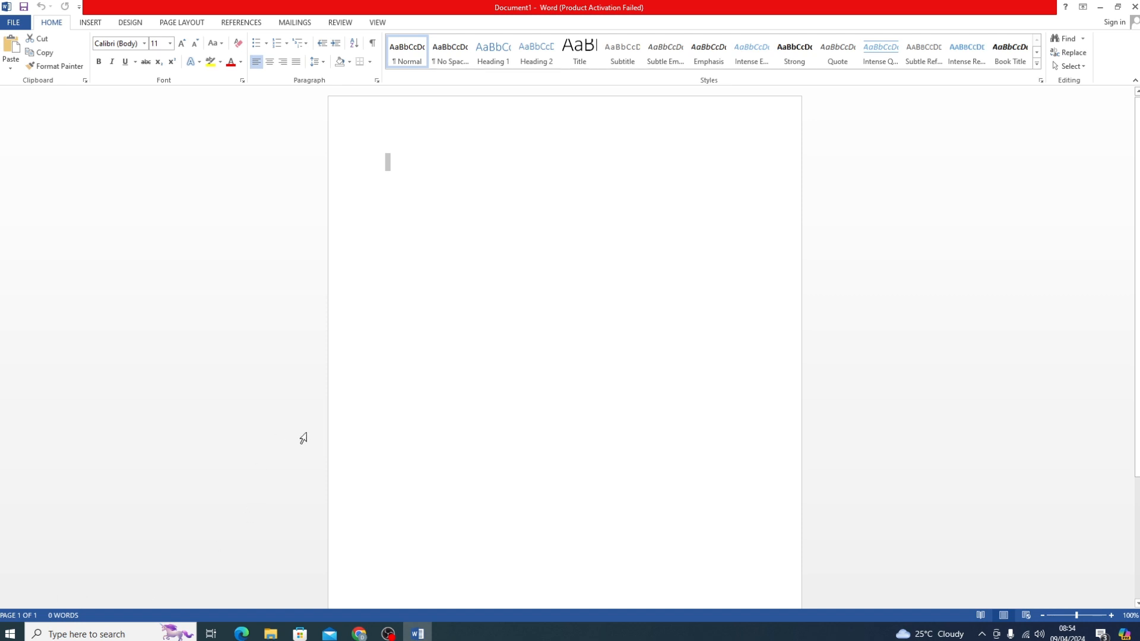
{"action": "mouse_move", "coordinate": [304, 421]}
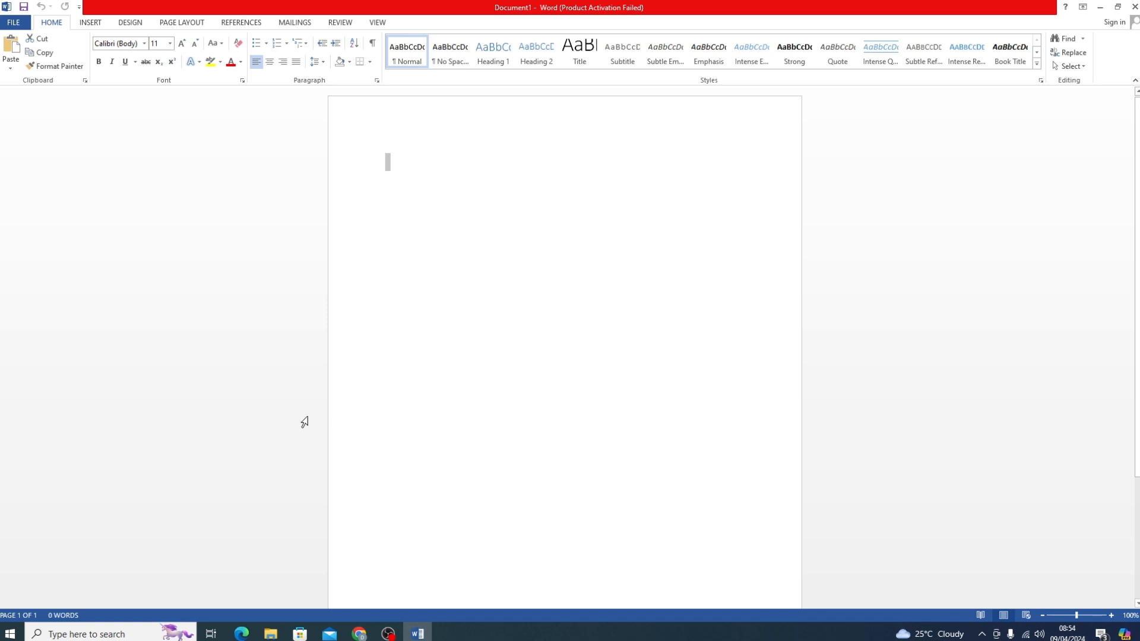
{"action": "mouse_move", "coordinate": [353, 398]}
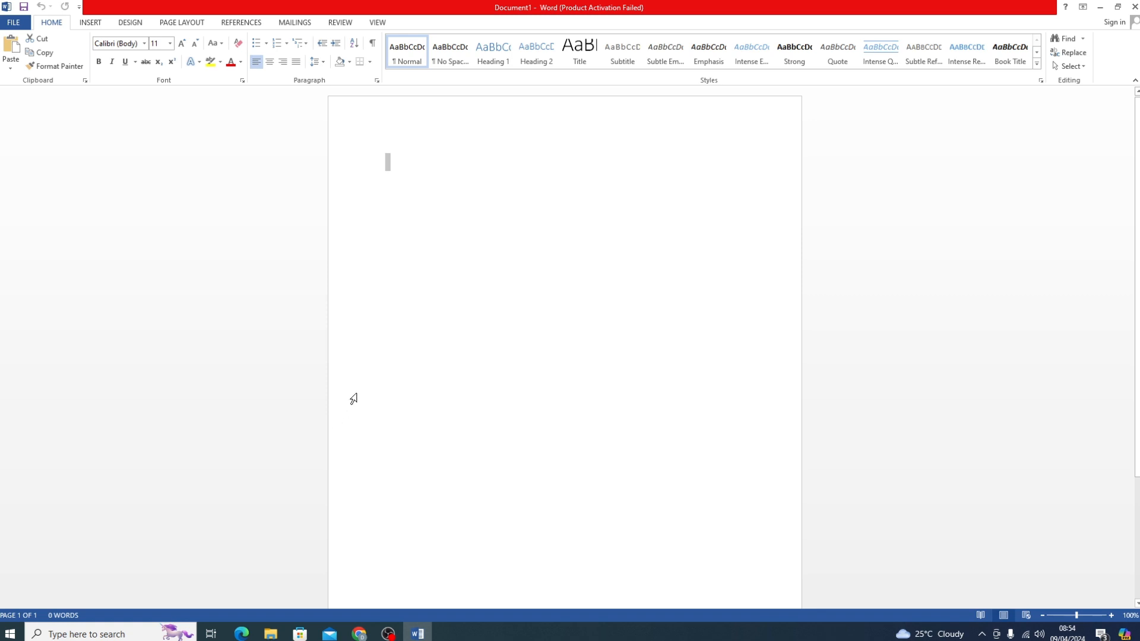
{"action": "mouse_move", "coordinate": [358, 385]}
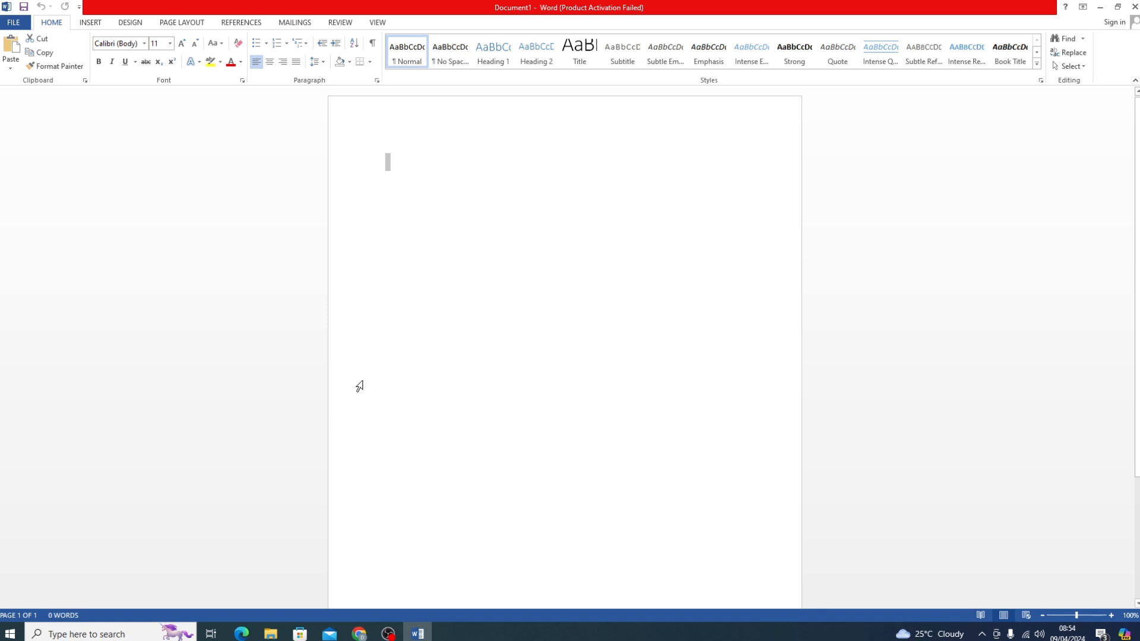